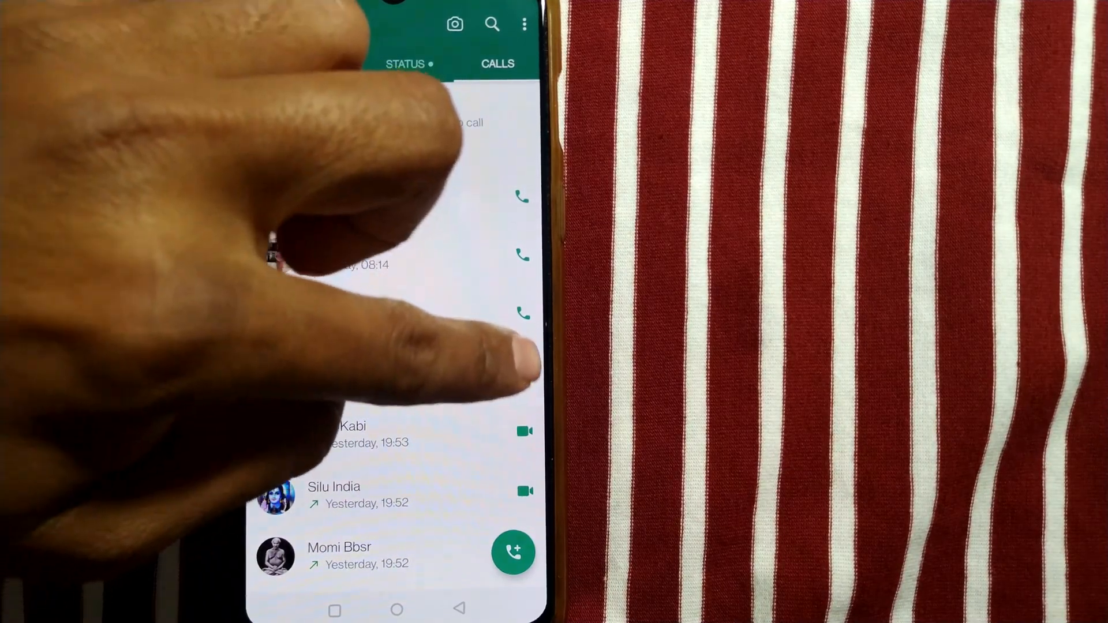
# Pull down the quick settings panel over WhatsApp's Calls tab to check network connection
pyautogui.click(522, 314)
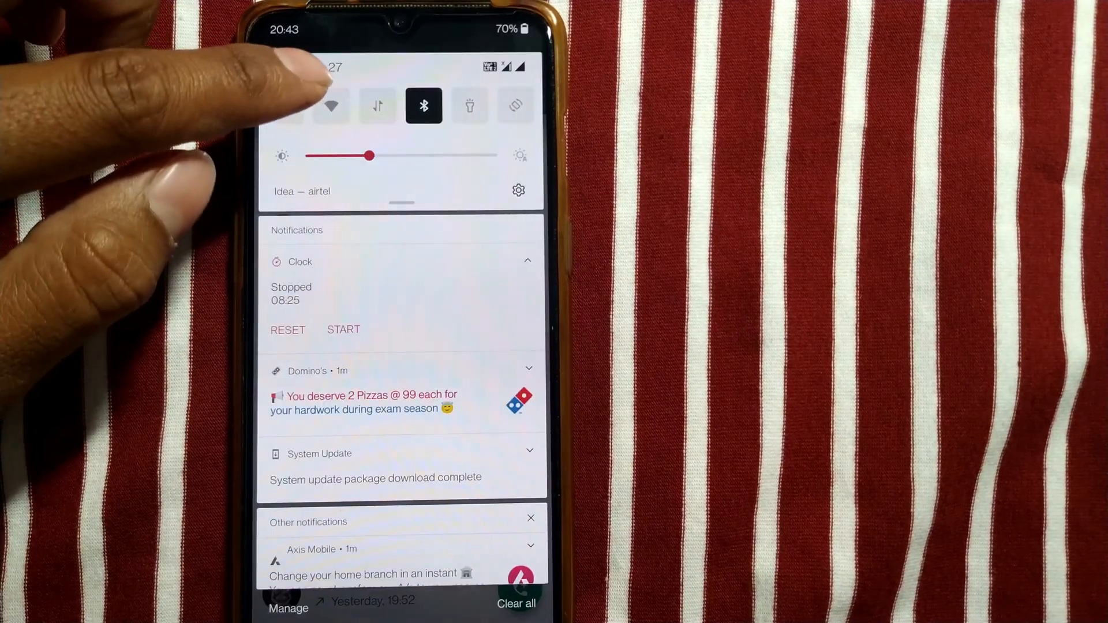
# Dismiss the quick settings shade and return to the Android home screen
pyautogui.click(332, 106)
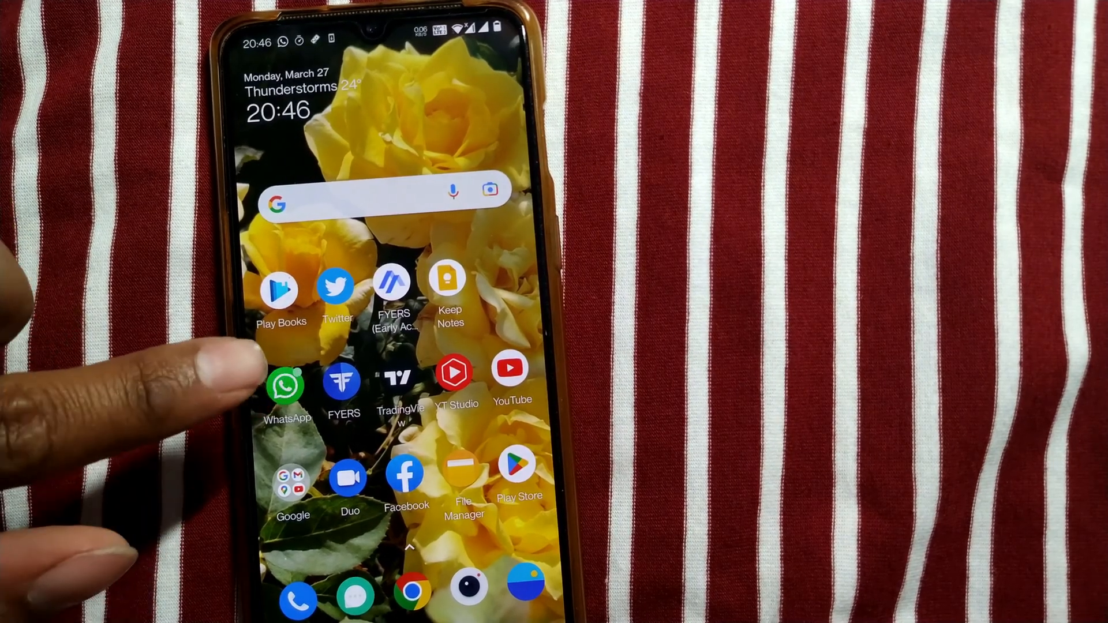
# Reach WhatsApp's App permissions page from the home screen icon's App info
pyautogui.click(287, 388)
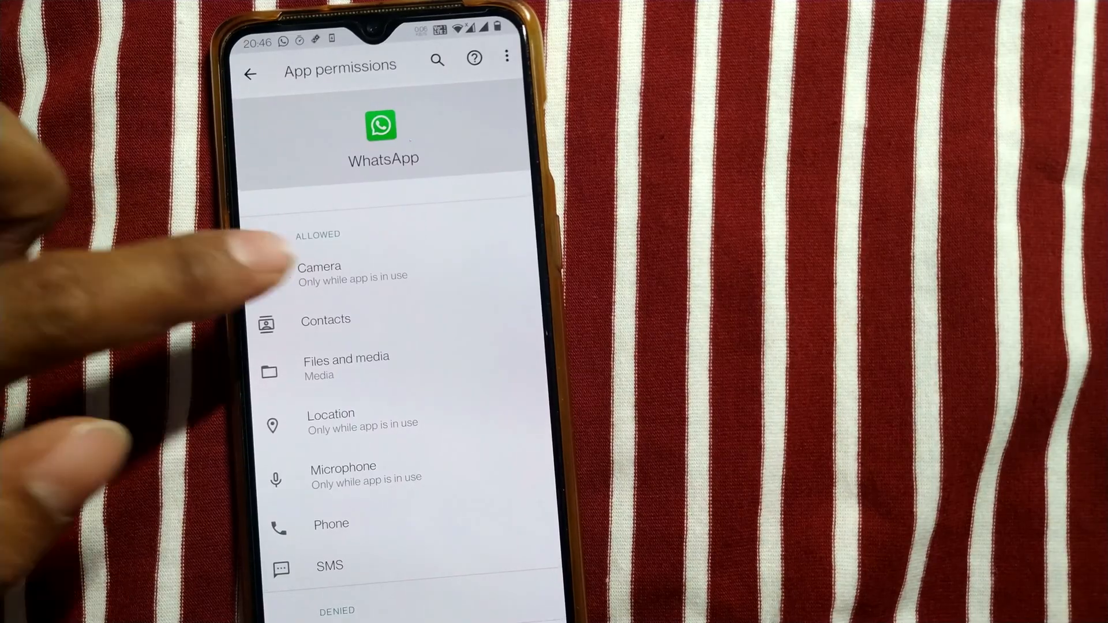
pyautogui.click(320, 270)
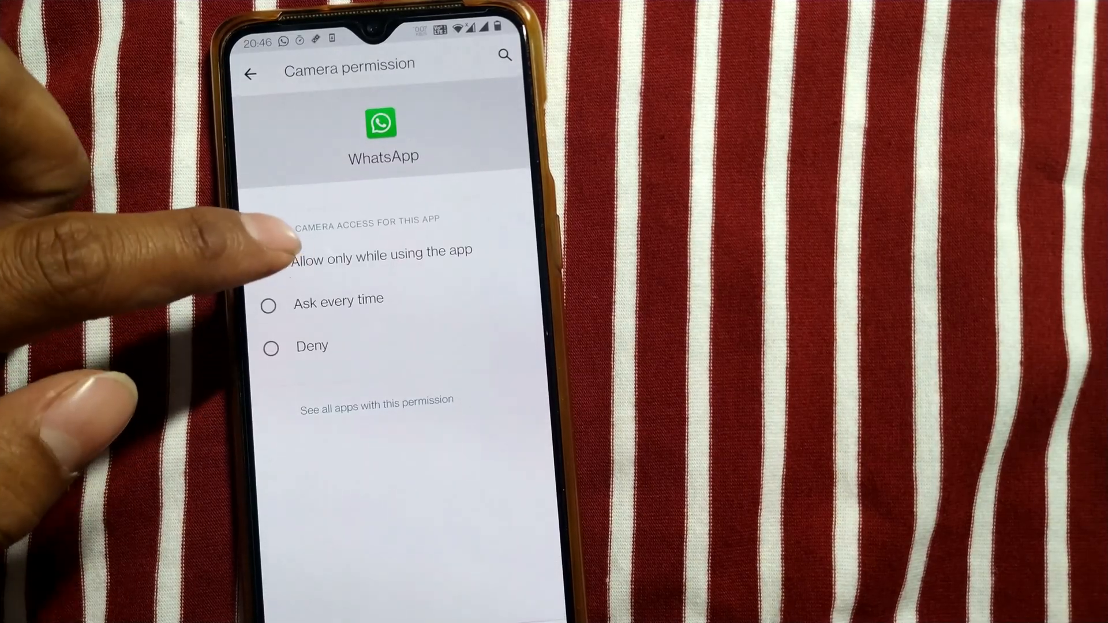
pyautogui.click(269, 263)
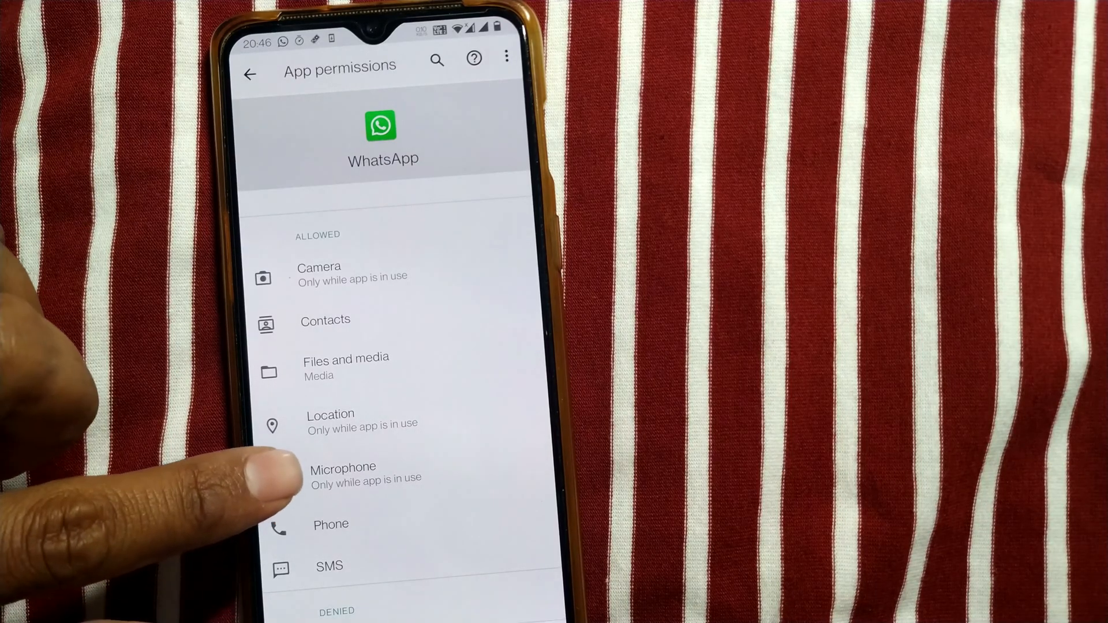
# Review WhatsApp's Microphone permission unchanged, scan the permissions list, and return to App info
pyautogui.click(343, 472)
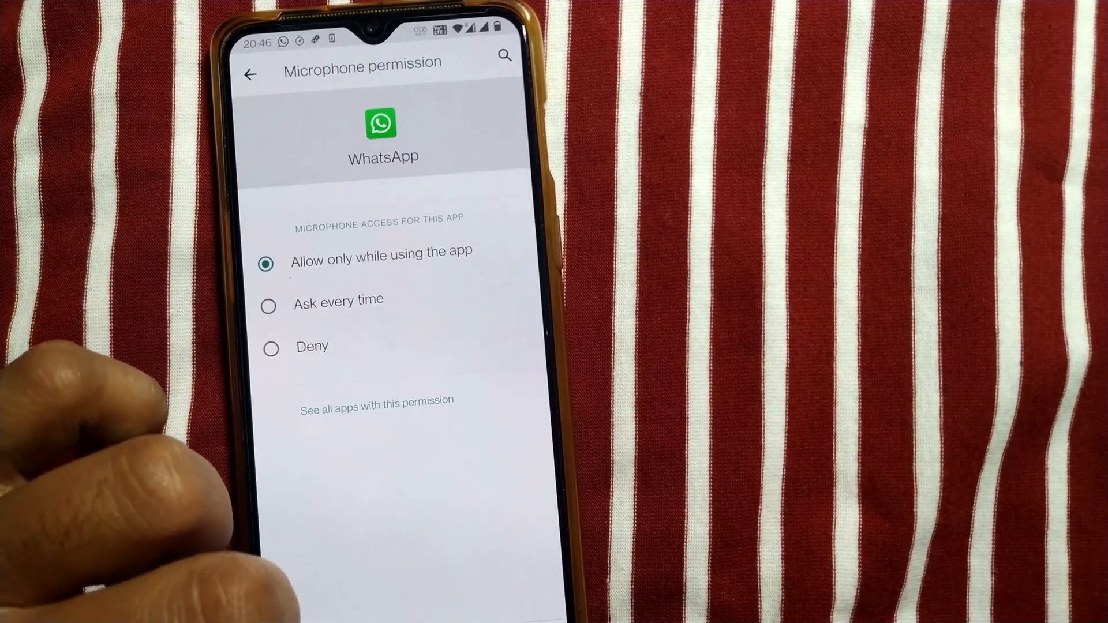
pyautogui.click(249, 74)
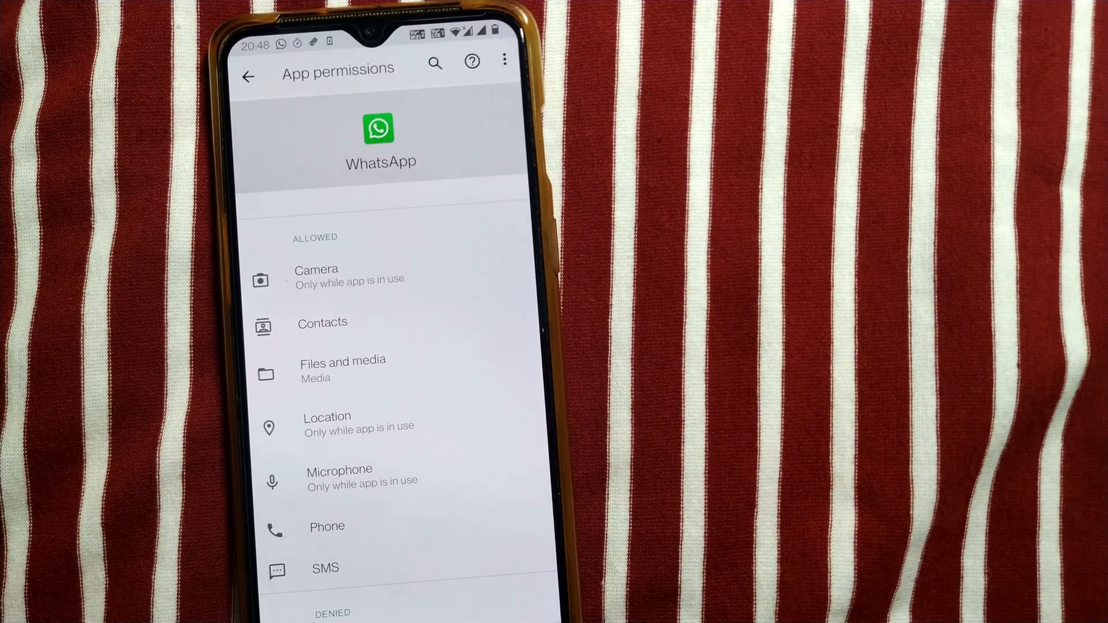
pyautogui.scroll(-3)
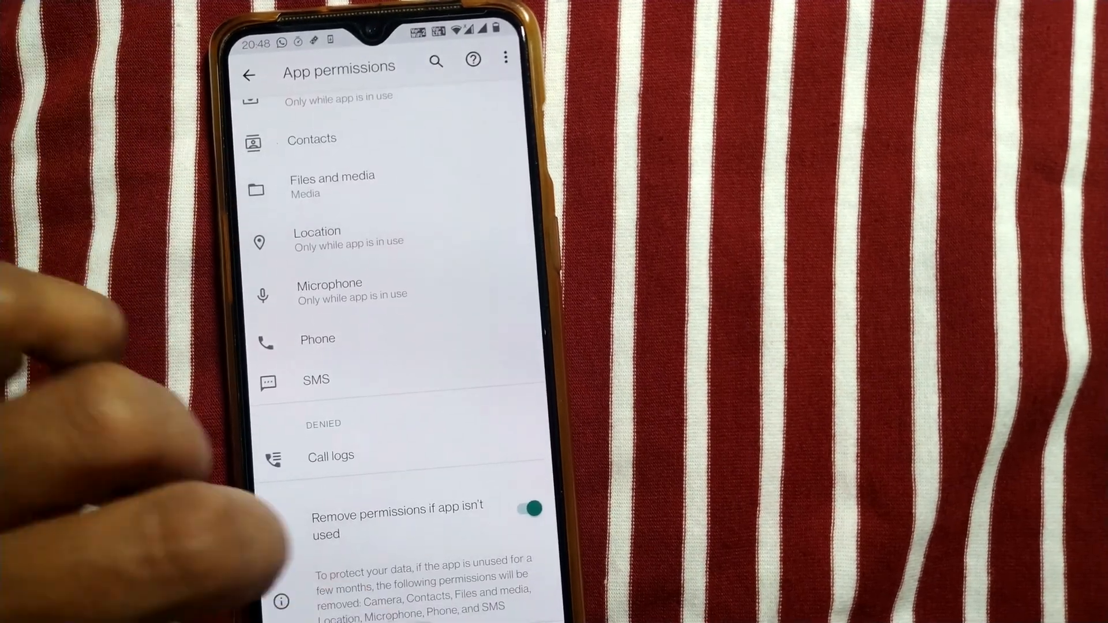
pyautogui.click(248, 76)
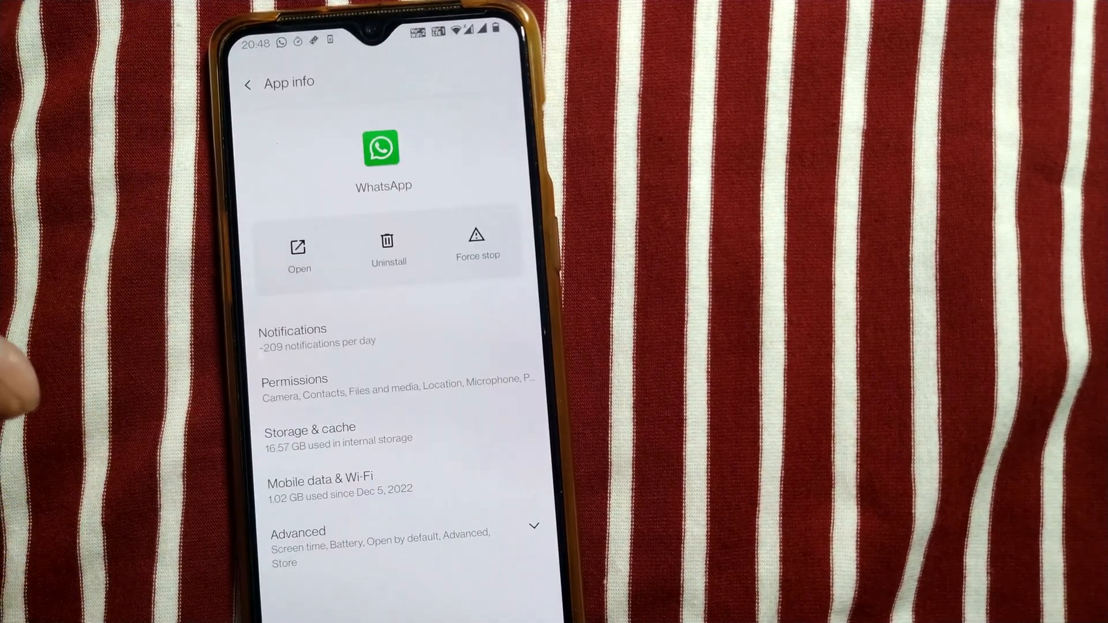